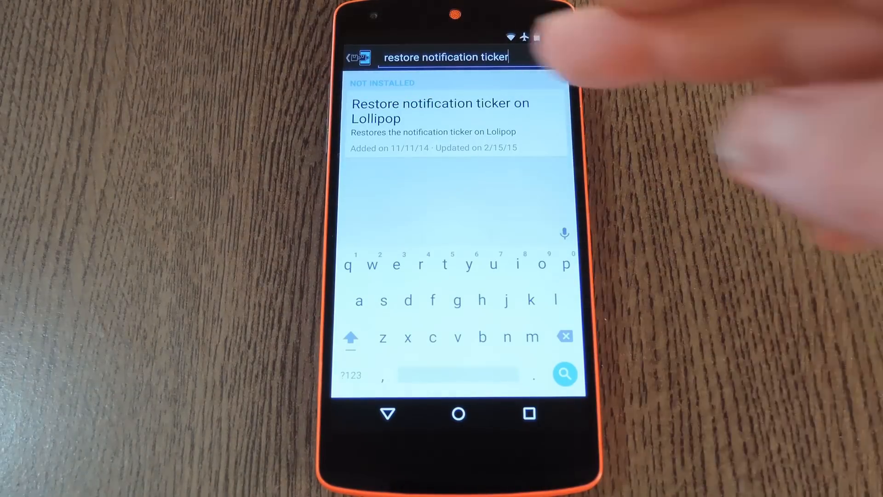
Step: Start installing the downloaded version 1.1 of Restore notification ticker on Lollipop
left_click(439, 118)
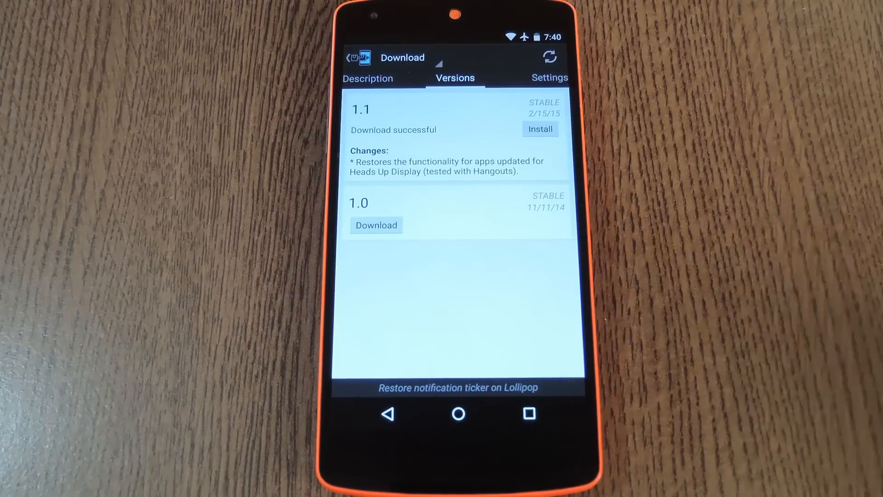
left_click(539, 128)
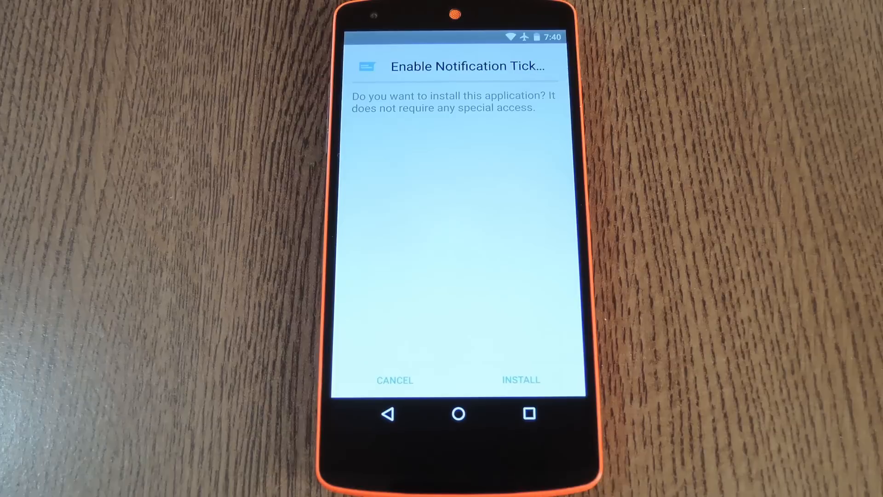
Step: Finish the APK installation and enable the Notification Ticker module in Modules
left_click(520, 380)
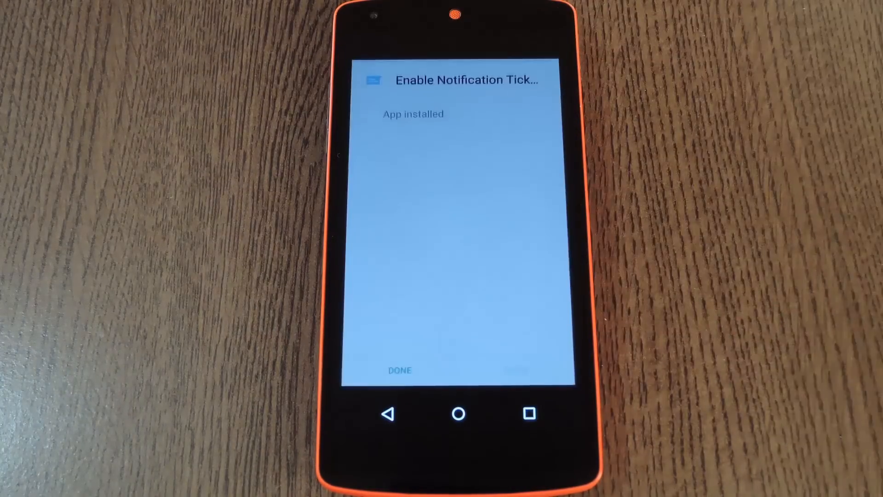
left_click(400, 371)
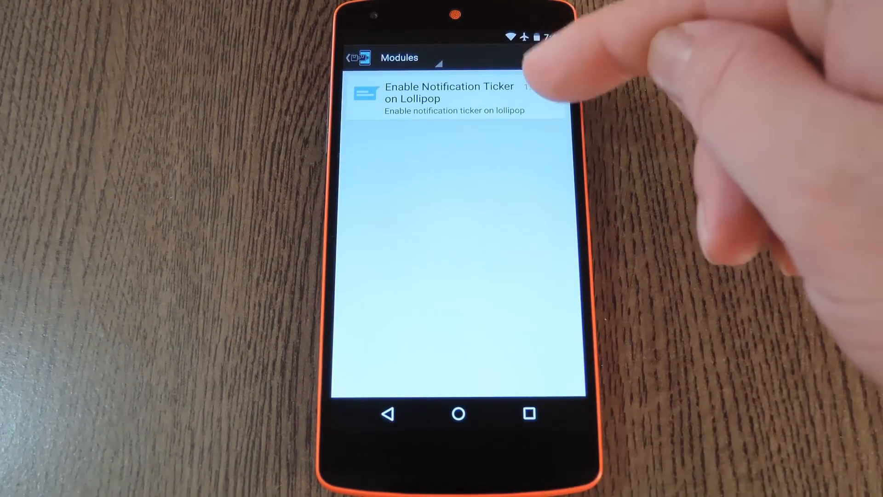
left_click(549, 88)
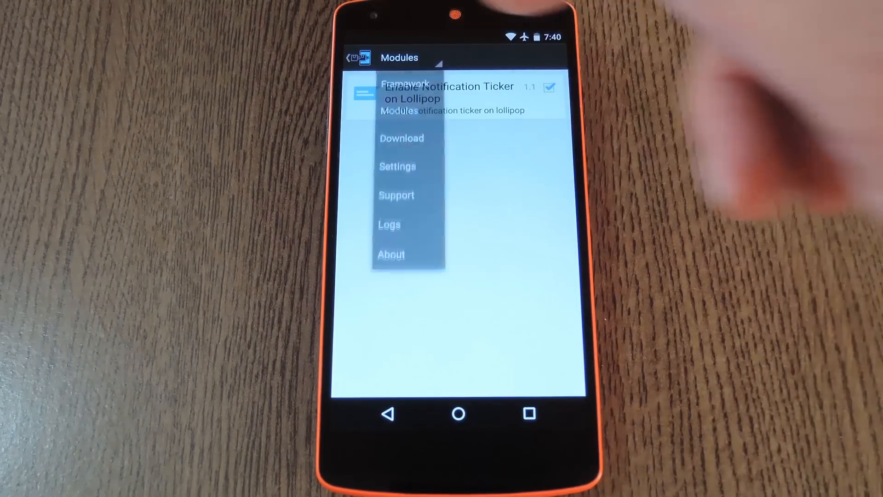
Step: Soft-reboot the phone from Framework so the module takes effect
left_click(404, 83)
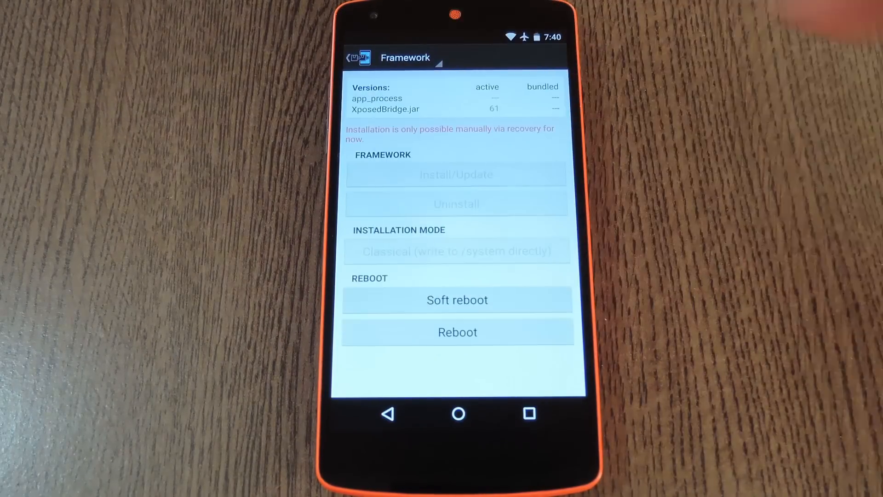
left_click(456, 299)
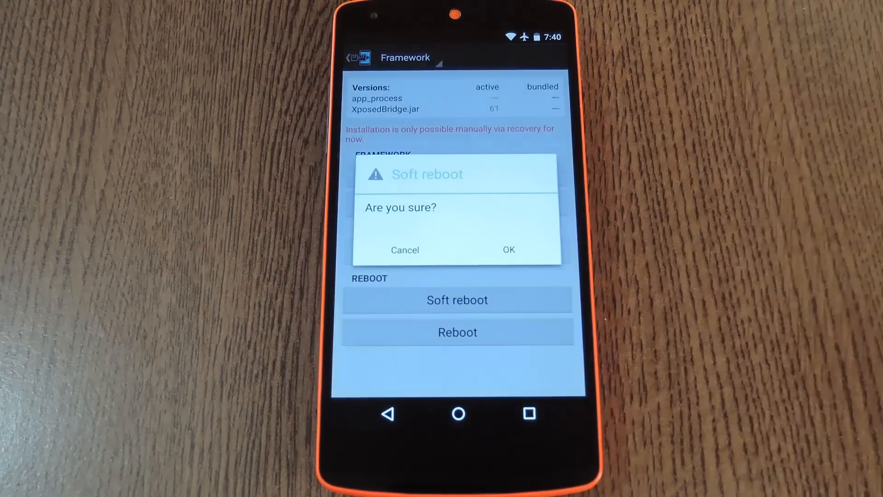
left_click(508, 250)
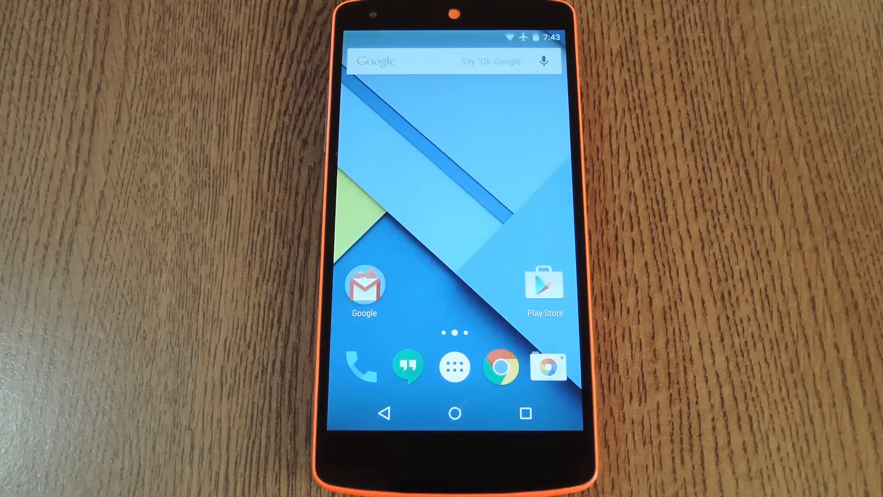